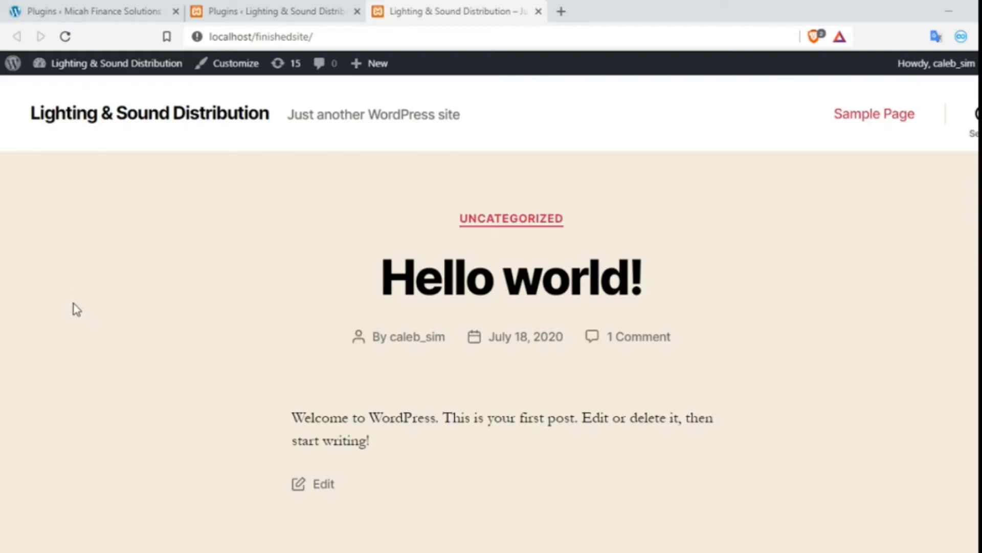
{"action": "mouse_move", "coordinate": [115, 309]}
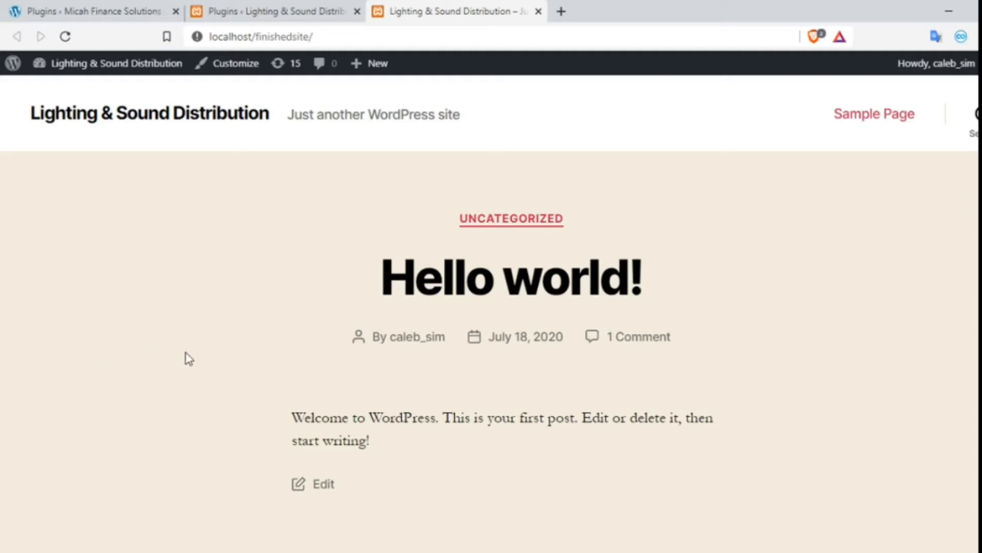
{"action": "mouse_move", "coordinate": [306, 421]}
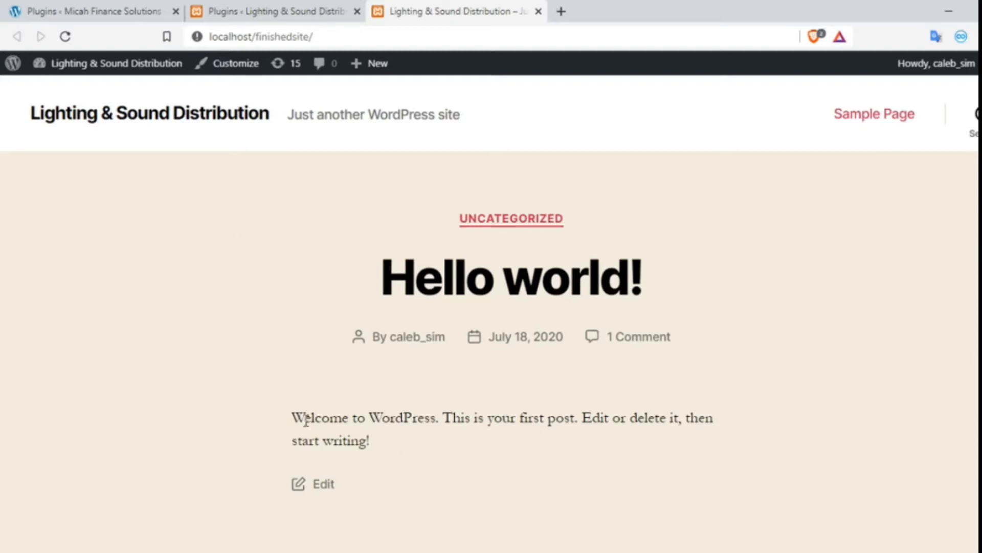
{"action": "mouse_move", "coordinate": [217, 115]}
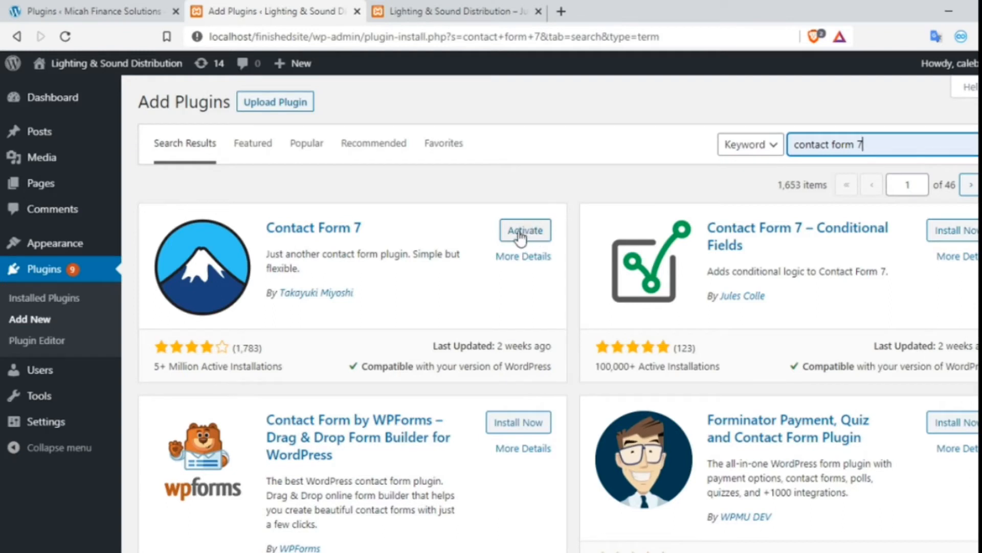
Activate Contact Form 7 and show its Contact Forms list with Contact form 1
{"action": "left_click", "coordinate": [524, 230]}
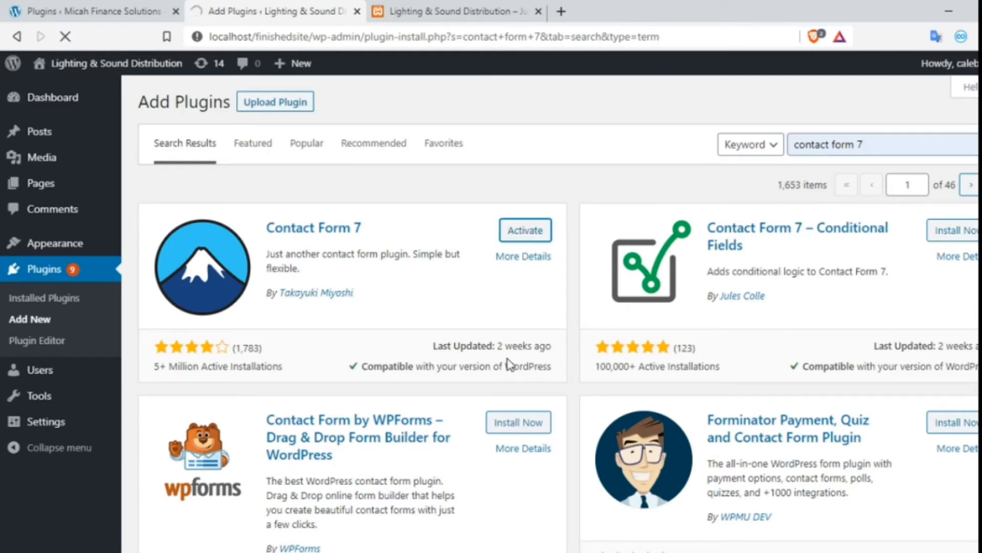
{"action": "left_click", "coordinate": [524, 229]}
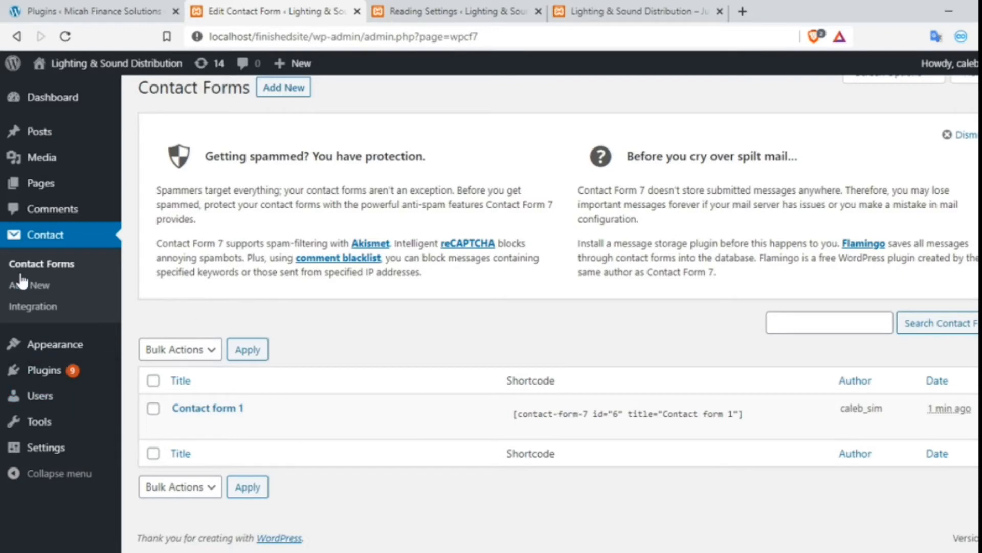
{"action": "mouse_move", "coordinate": [329, 416]}
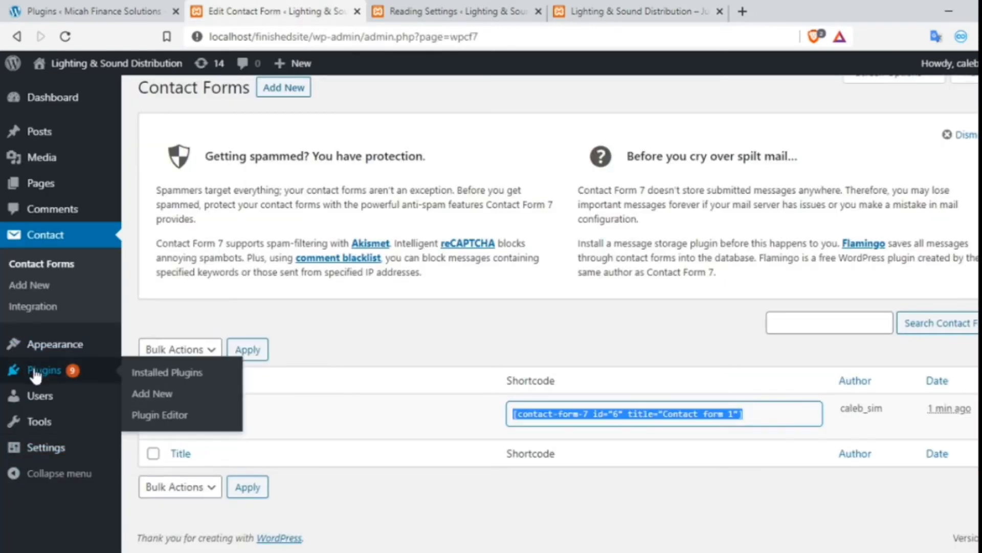
Copy the Contact form 1 shortcode and go to Add New plugin
{"action": "left_click", "coordinate": [151, 394]}
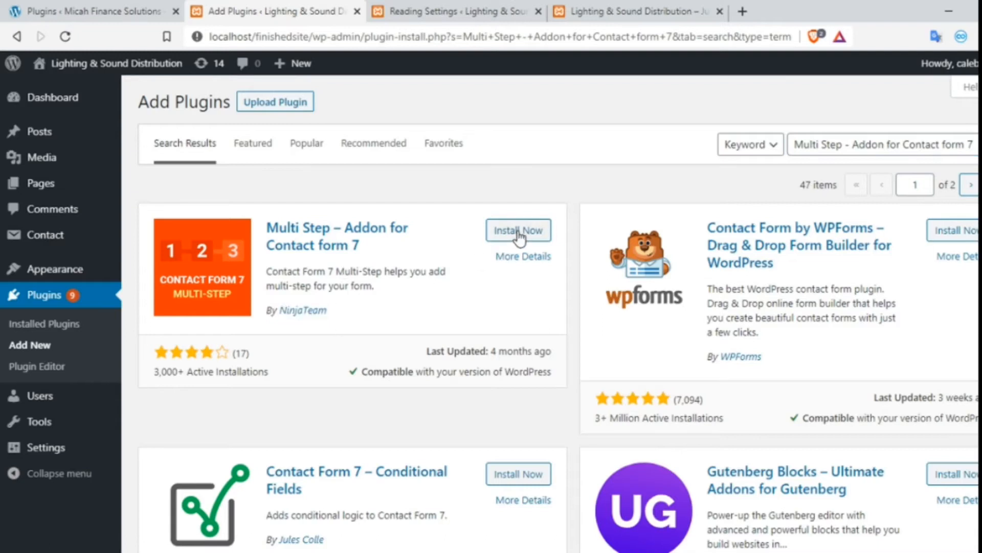
Install and activate 'Multi Step - Addon for Contact form 7', returning to Contact Forms
{"action": "left_click", "coordinate": [517, 229]}
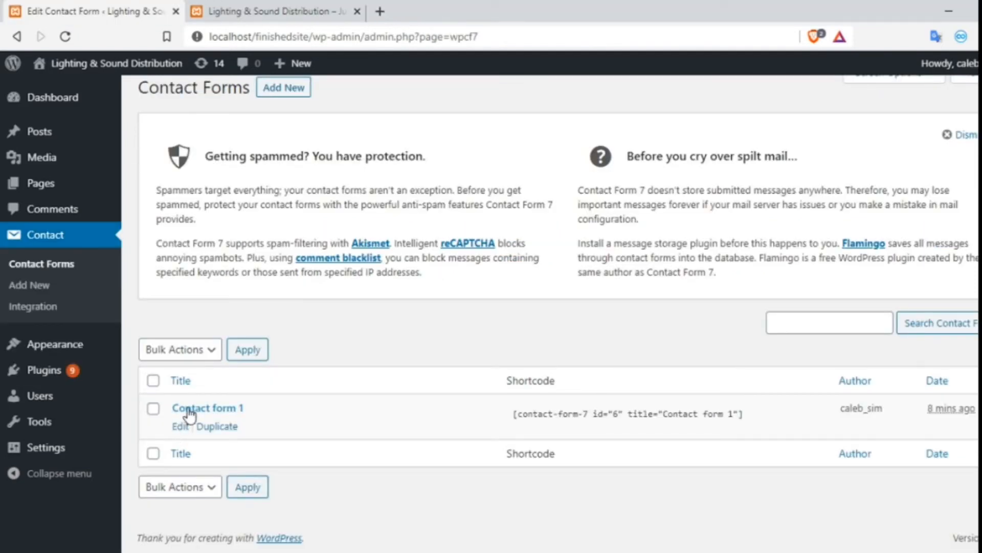
Edit Contact form 1 and bring up the Step tag generator
{"action": "left_click", "coordinate": [181, 427]}
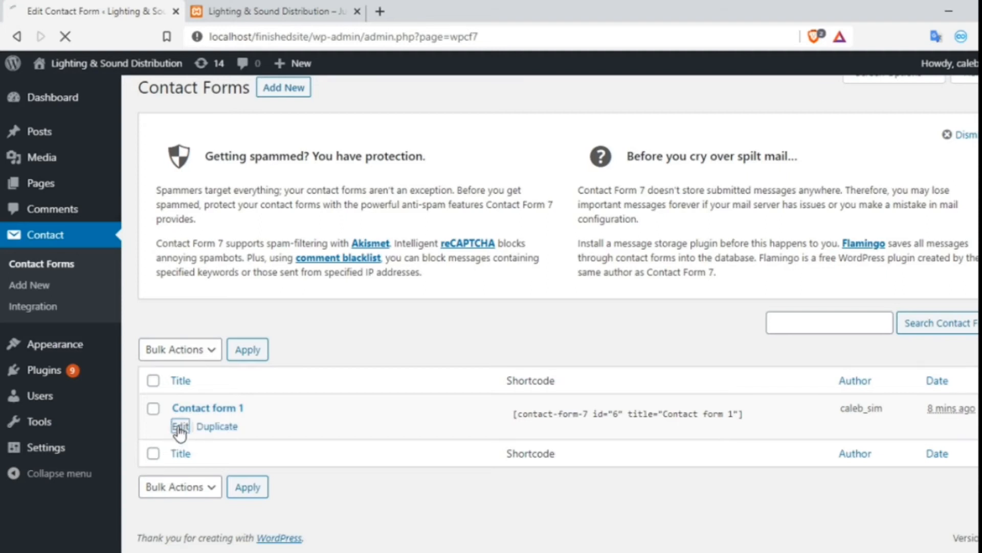
{"action": "left_click", "coordinate": [180, 426]}
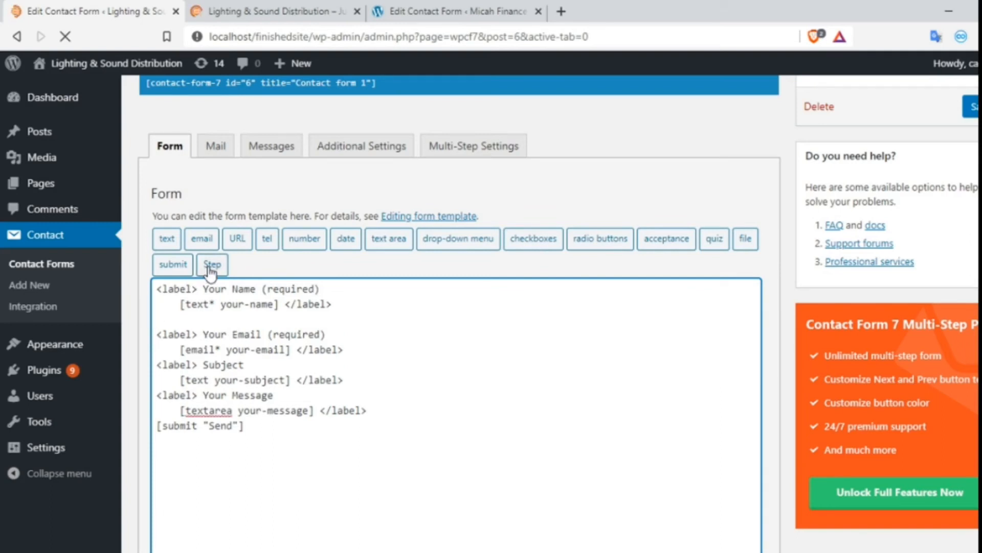
{"action": "left_click", "coordinate": [212, 264]}
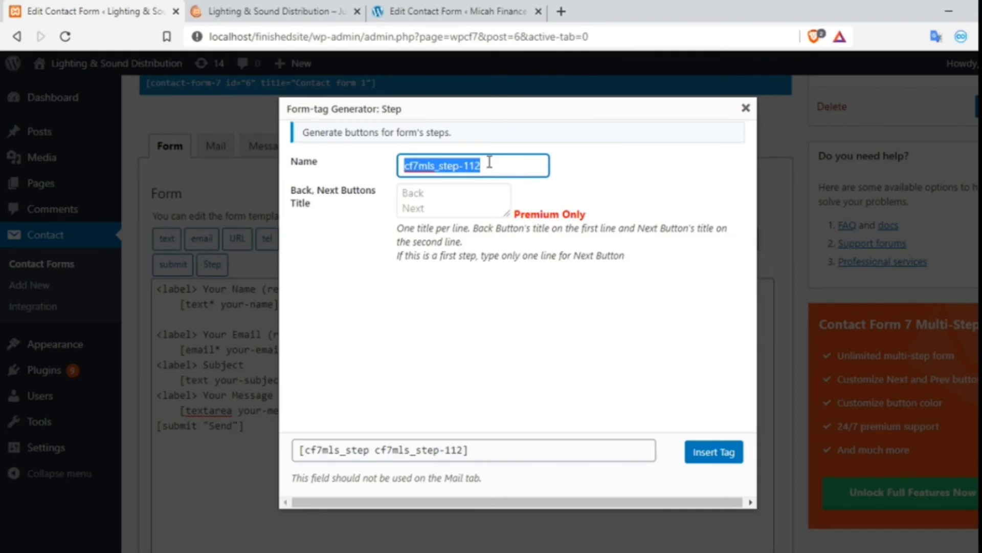
Insert step break tags named 'step' after the name field and after the email field
{"action": "type", "text": "step"}
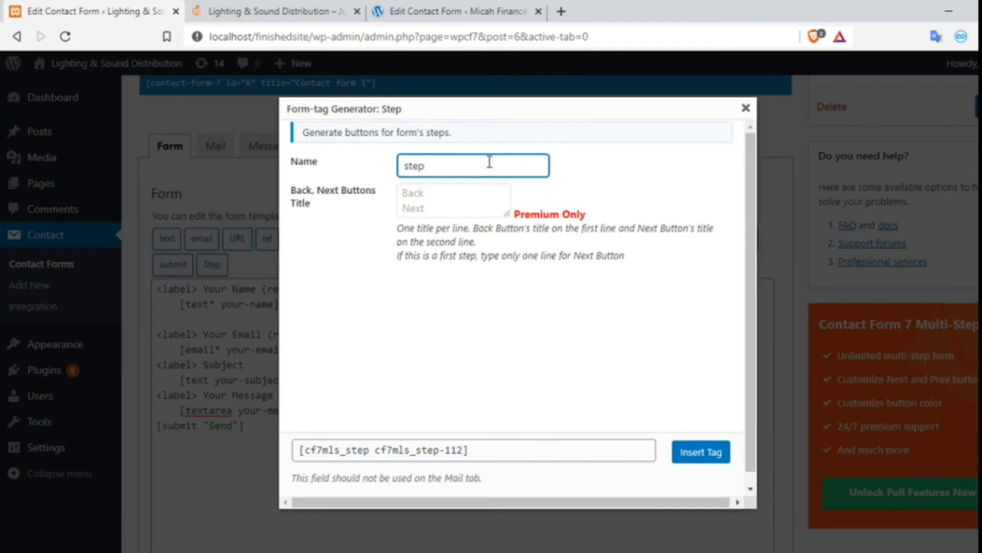
{"action": "left_click", "coordinate": [700, 452]}
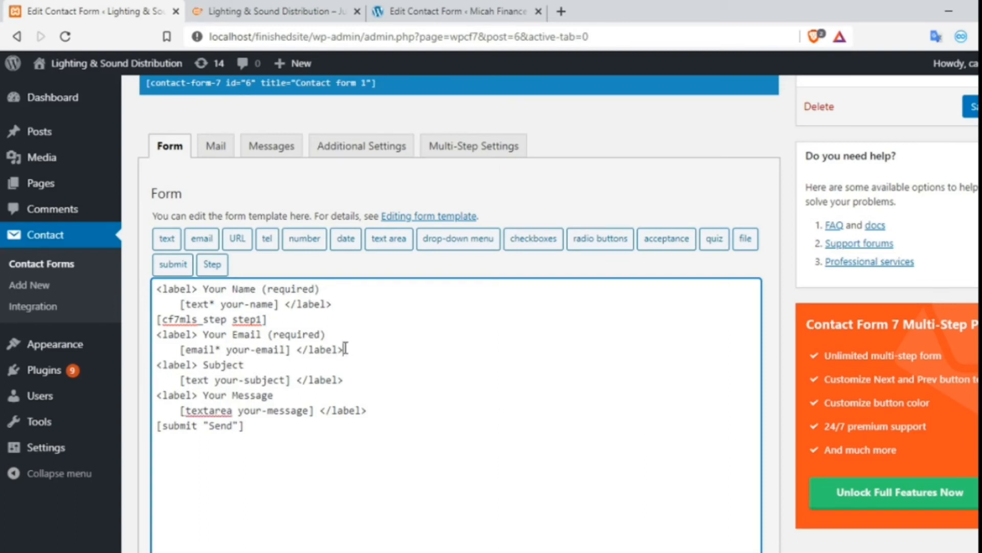
{"action": "left_click", "coordinate": [212, 264]}
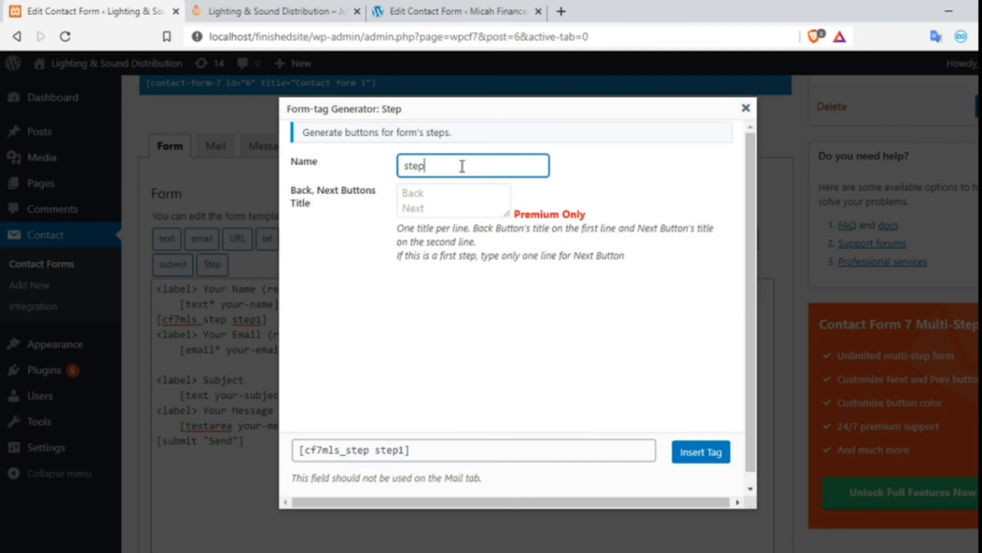
{"action": "left_click", "coordinate": [700, 451]}
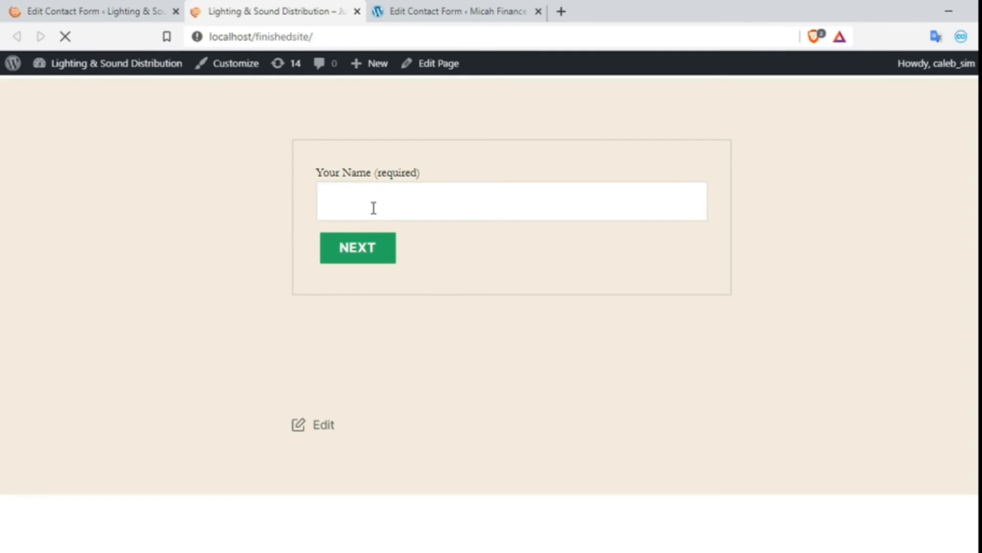
{"action": "left_click", "coordinate": [511, 202]}
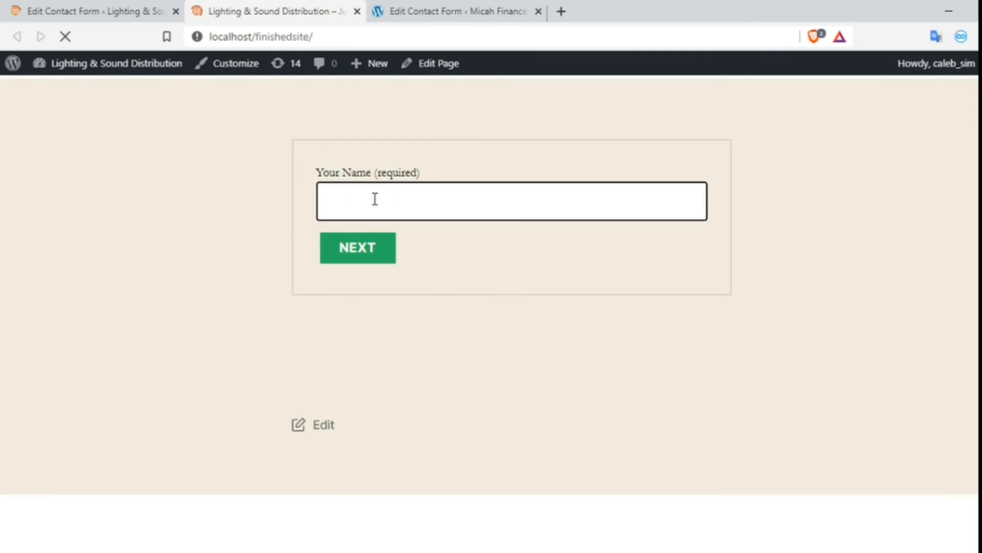
{"action": "type", "text": "Mursalin Ahmed"}
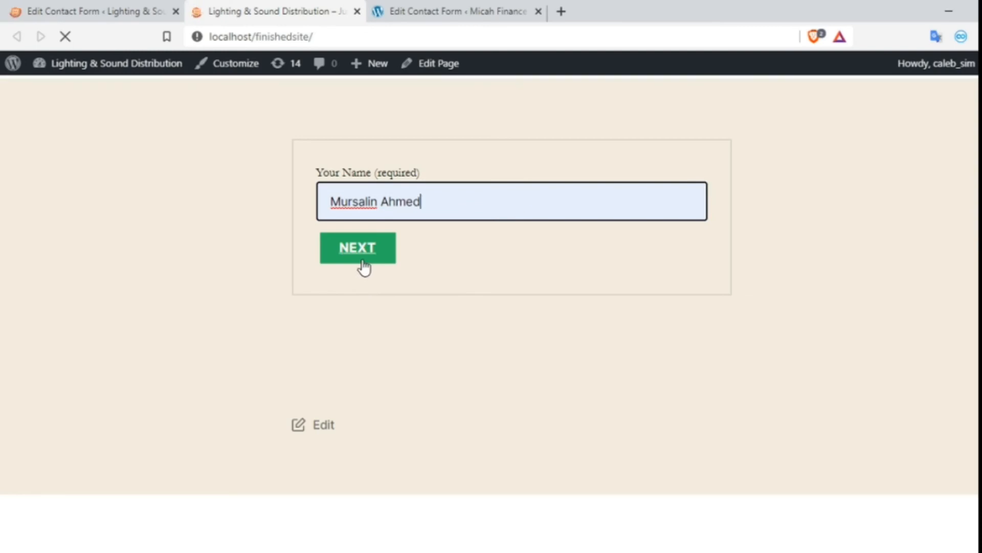
{"action": "left_click", "coordinate": [357, 247]}
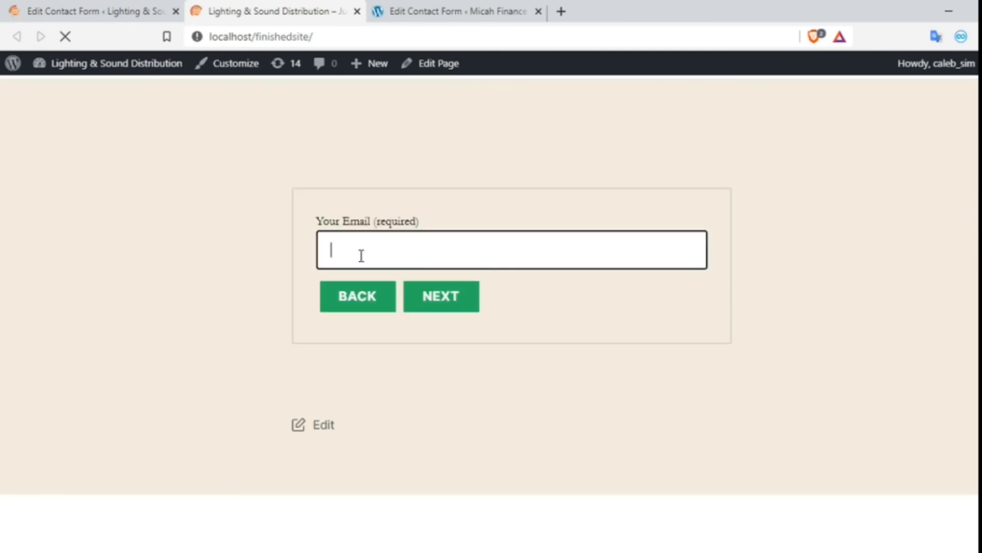
{"action": "left_click", "coordinate": [440, 295]}
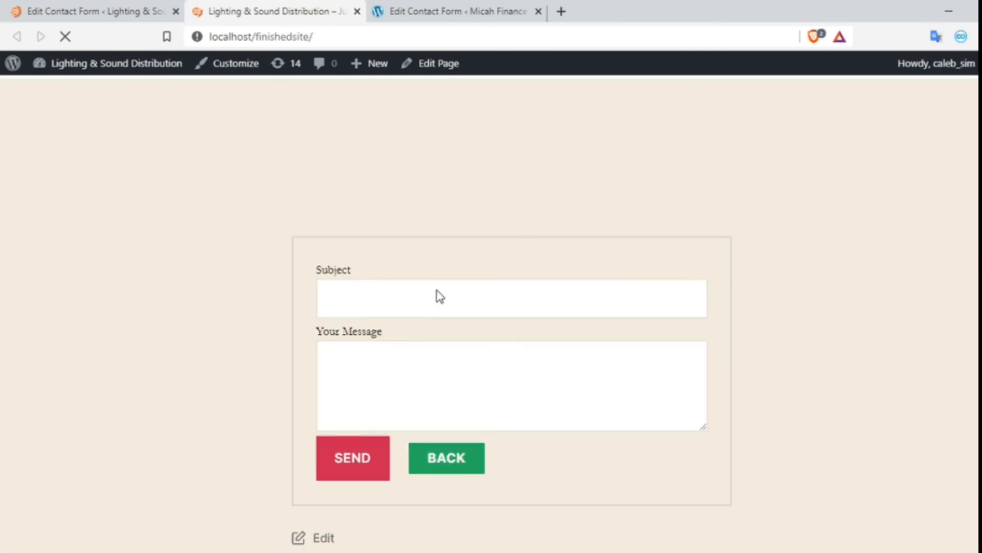
{"action": "scroll", "scroll_direction": "down", "scroll_amount": 3}
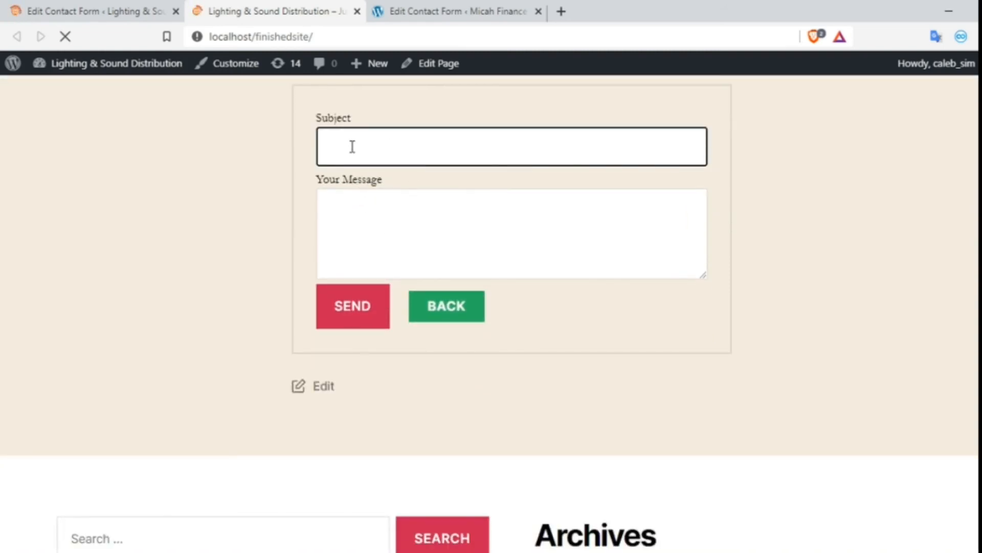
{"action": "type", "text": "asdfadsf"}
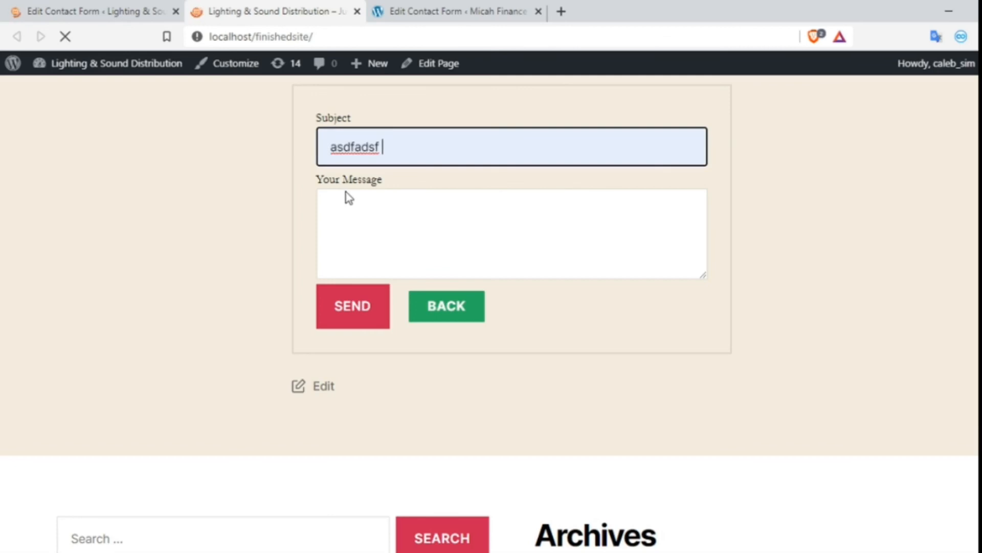
{"action": "type", "text": "mesa"}
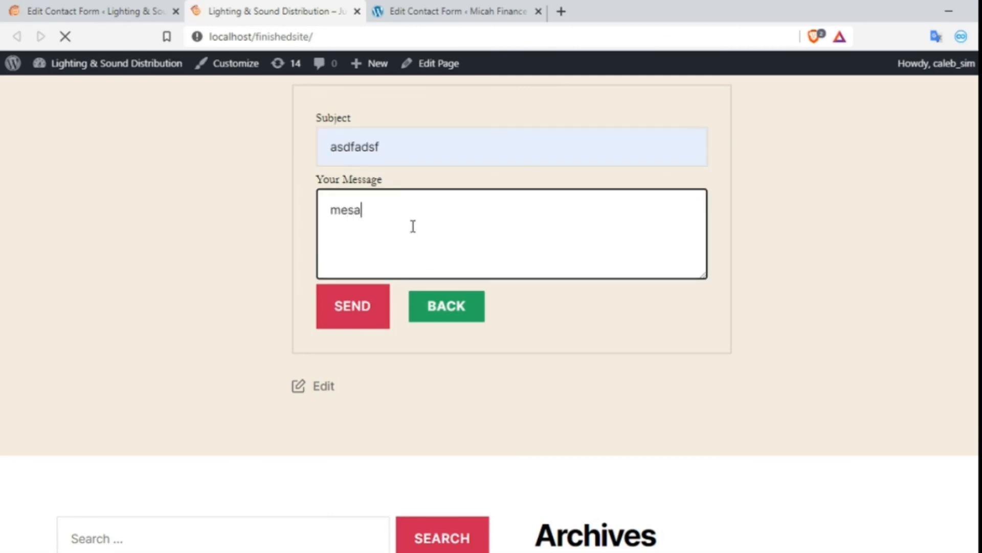